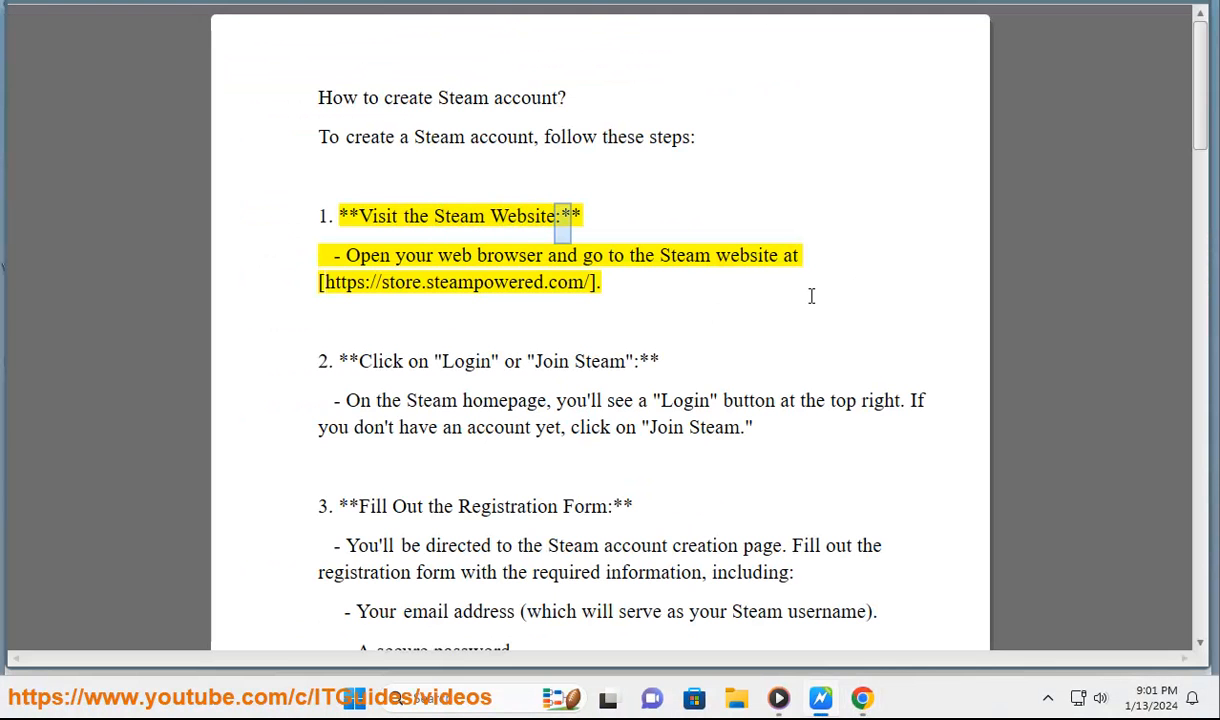
Read step 1 of the Steam account instructions in the Word document
{"action": "double_click", "coordinate": [746, 256]}
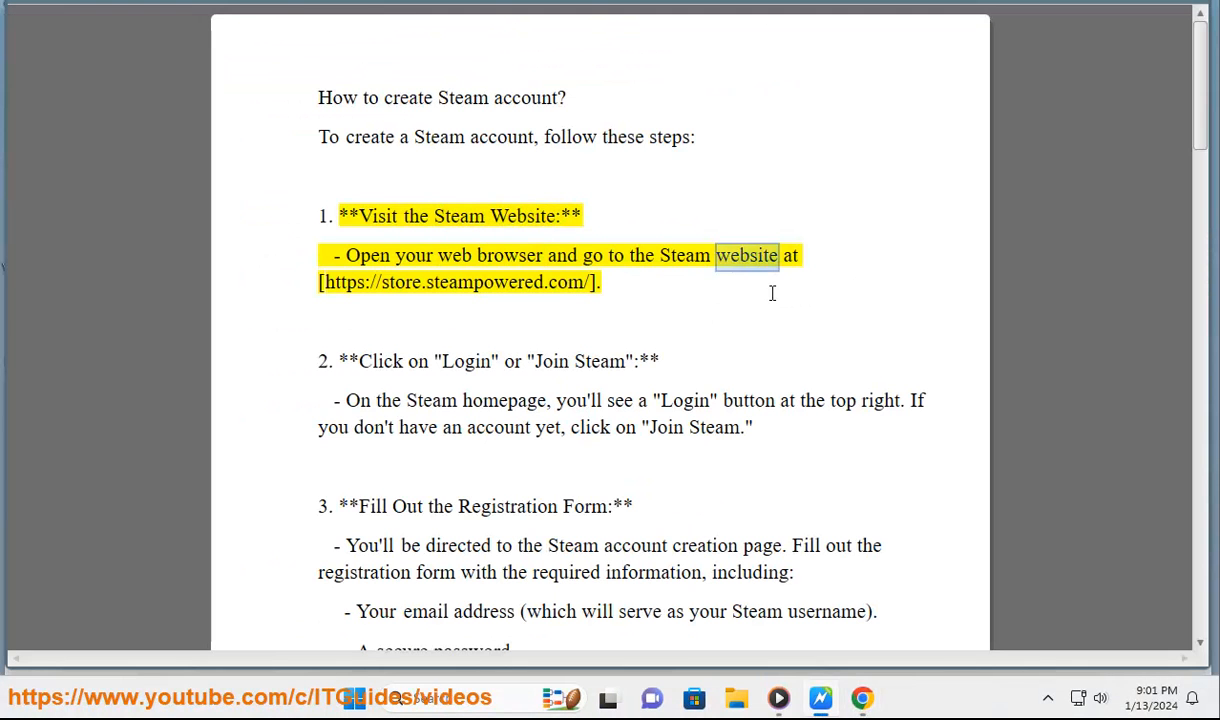
{"action": "double_click", "coordinate": [480, 282]}
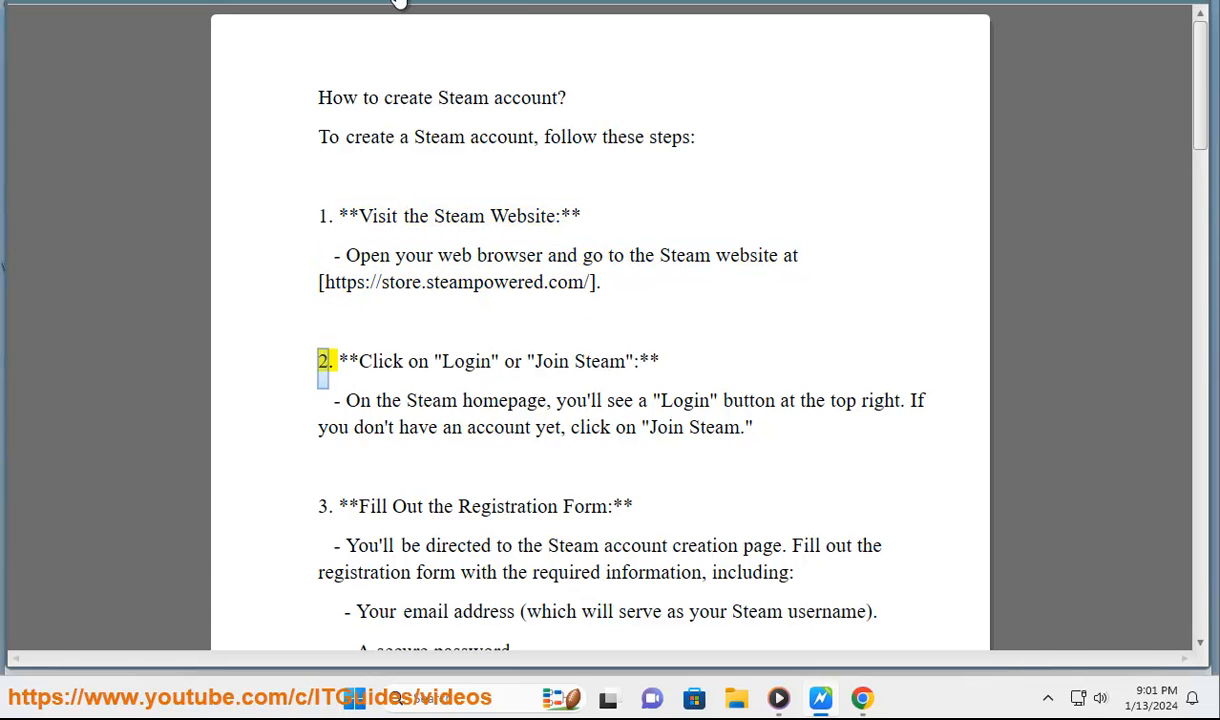
{"action": "left_click_drag", "start_coordinate": [344, 256], "coordinate": [590, 296]}
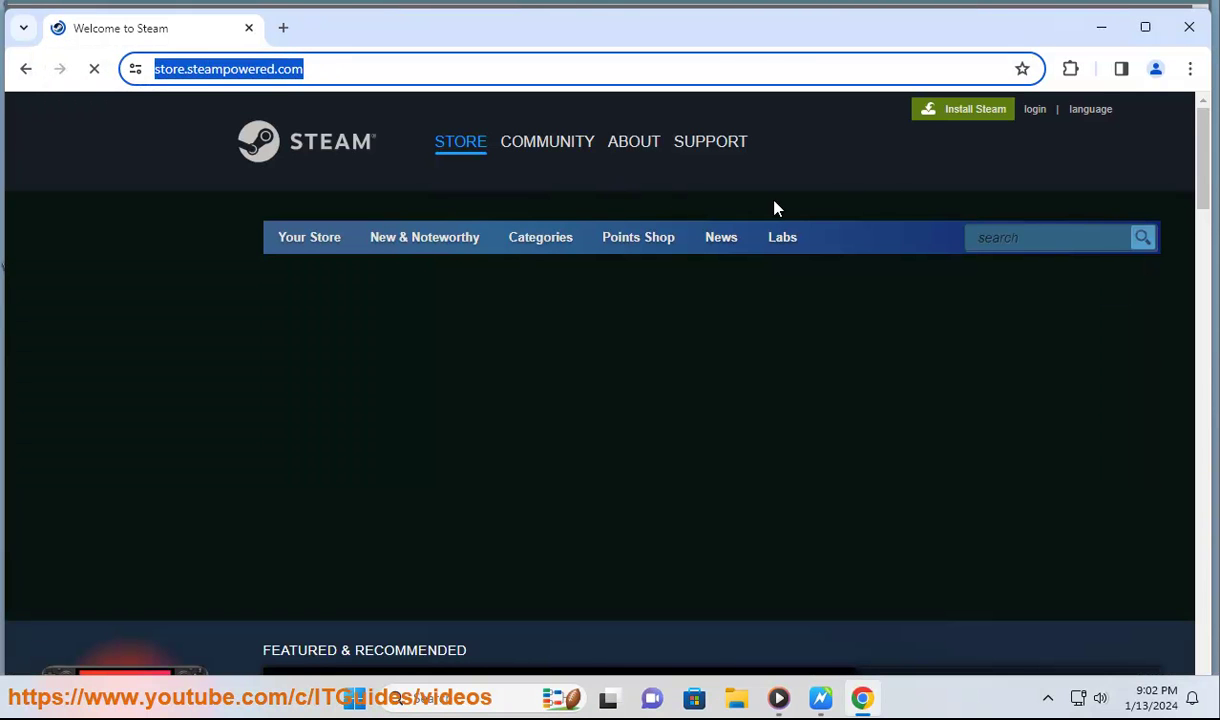
Go to Steam's sign-in page and start creating a new account
{"action": "left_click", "coordinate": [1036, 108]}
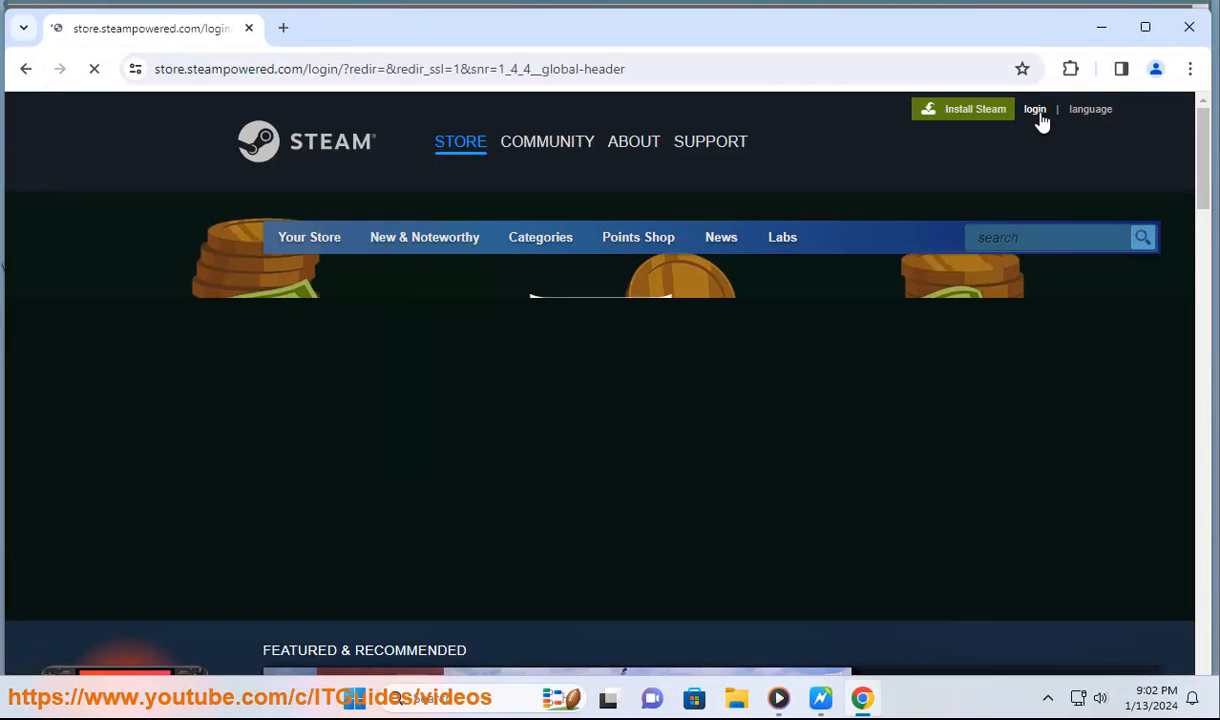
{"action": "left_click", "coordinate": [1036, 108]}
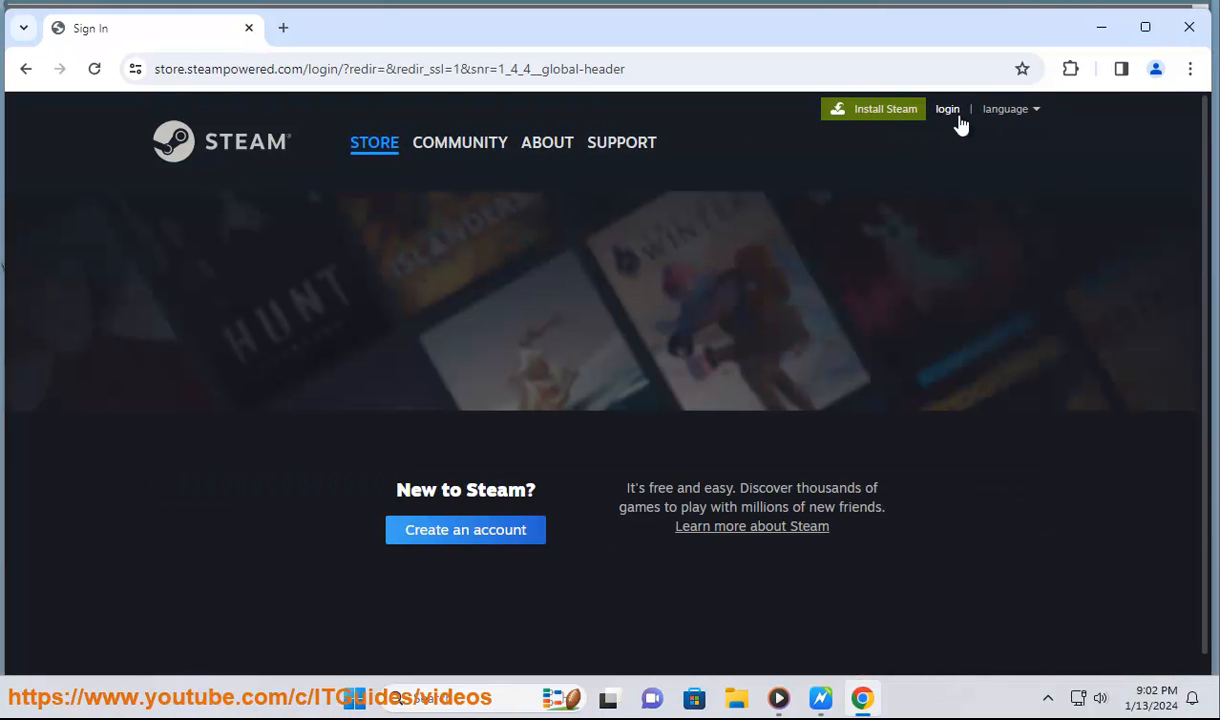
{"action": "mouse_move", "coordinate": [618, 518]}
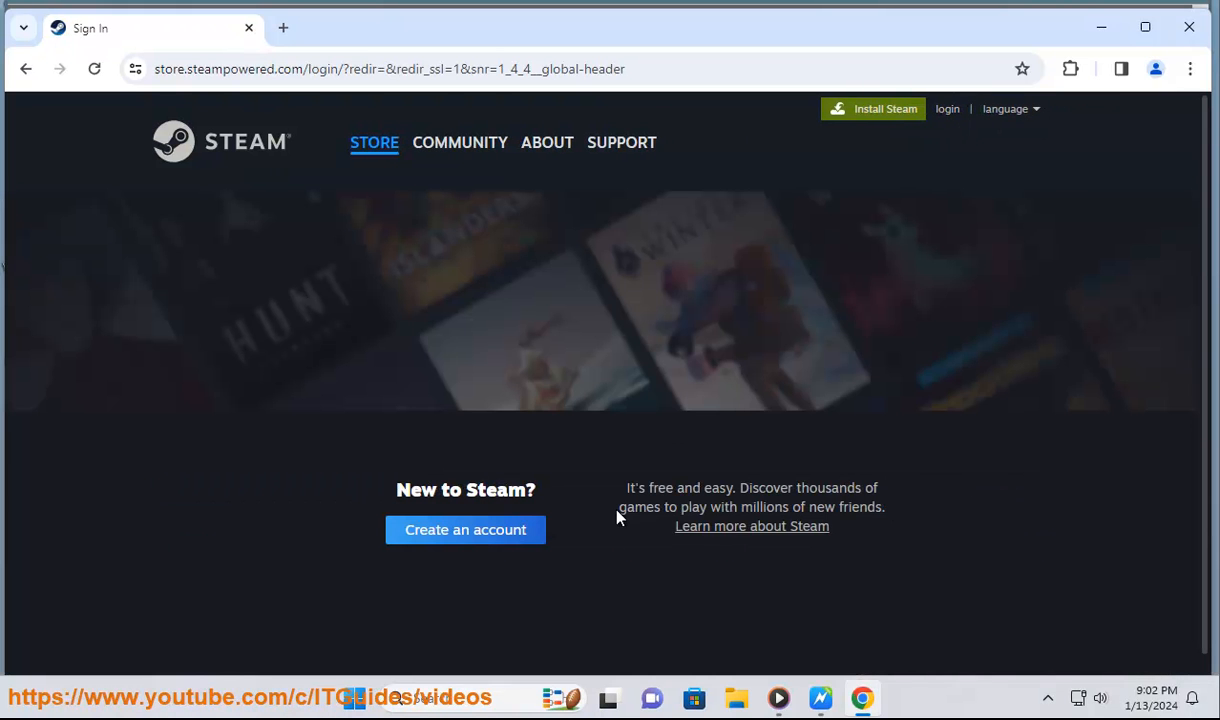
{"action": "left_click", "coordinate": [464, 530]}
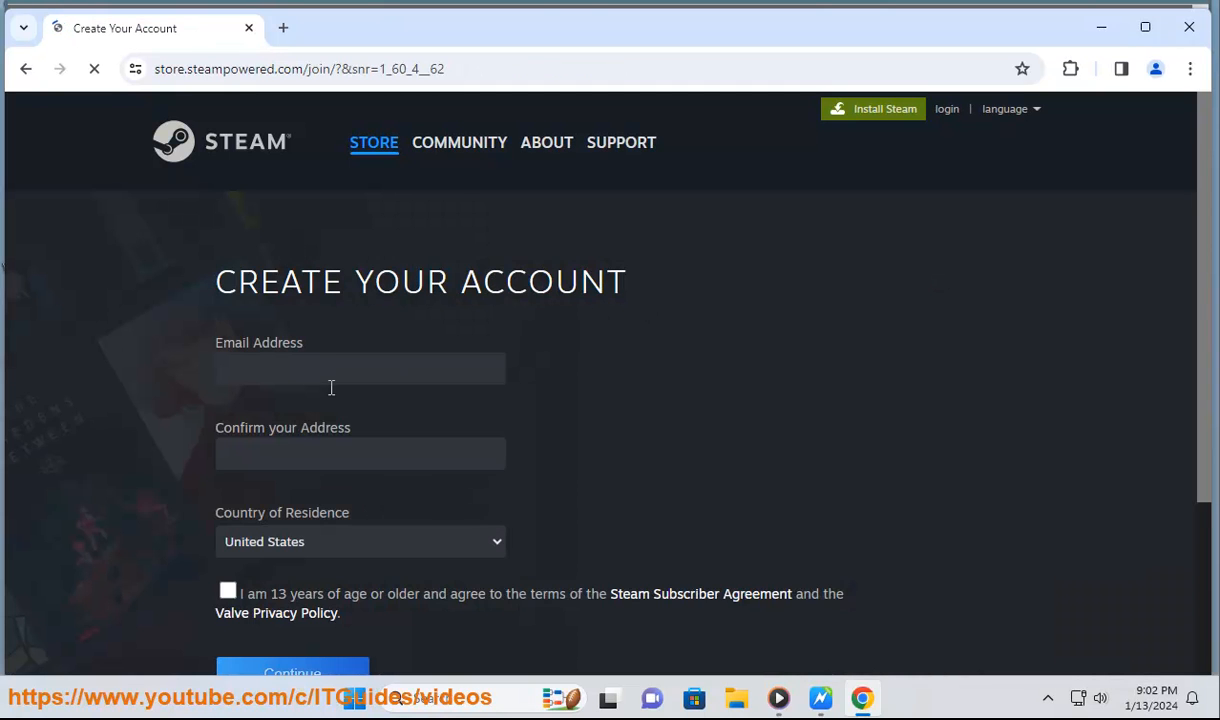
Tick the age-13 agreement and keep United States as country of residence
{"action": "scroll", "scroll_direction": "down", "scroll_amount": 3}
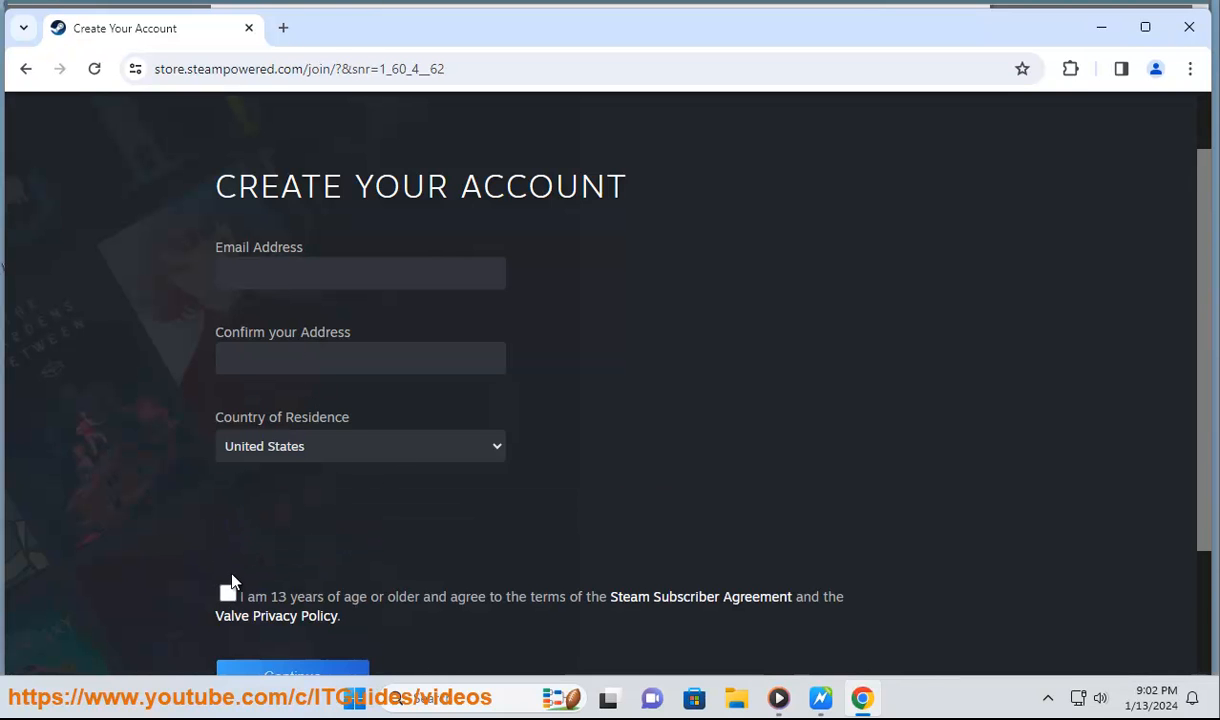
{"action": "left_click", "coordinate": [228, 590]}
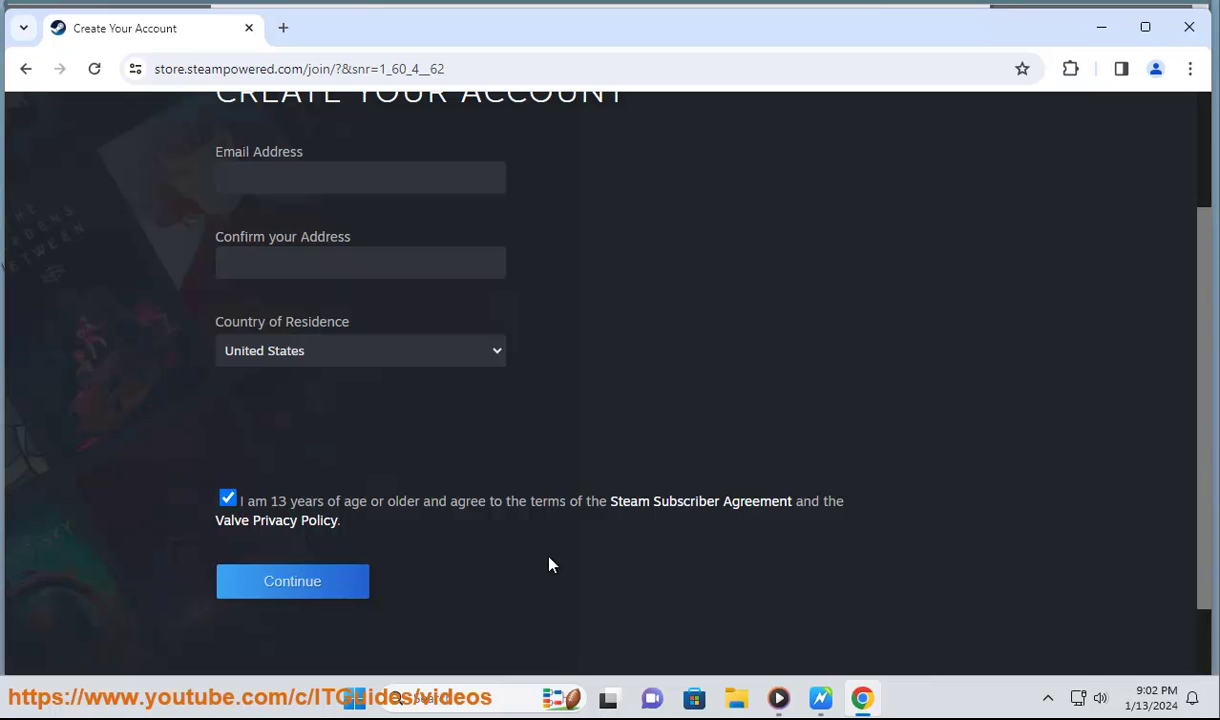
{"action": "scroll", "scroll_direction": "up", "scroll_amount": 3}
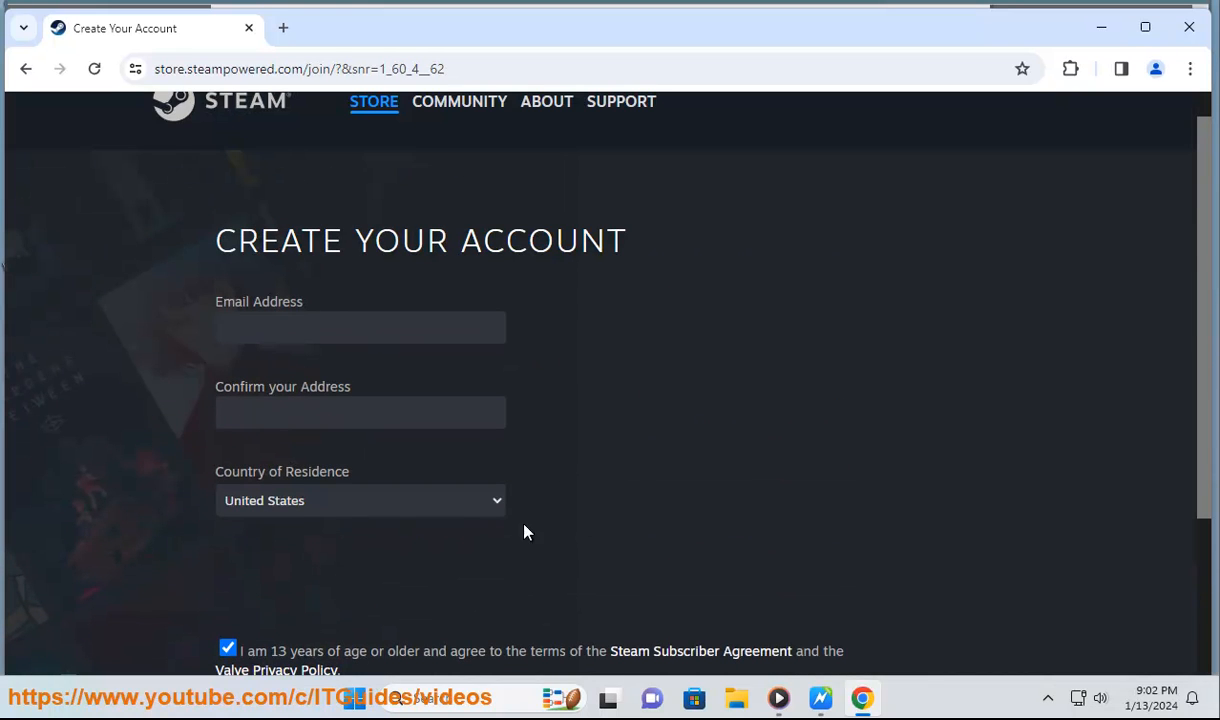
{"action": "left_click", "coordinate": [360, 500]}
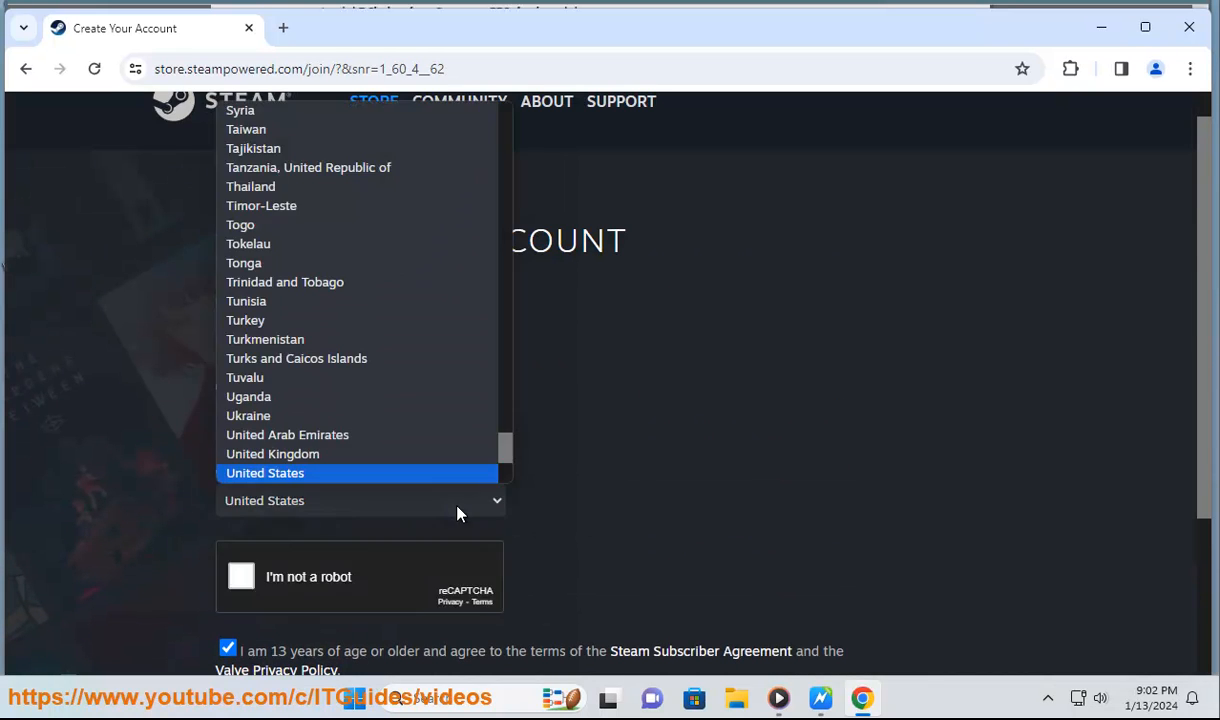
{"action": "left_click", "coordinate": [264, 472]}
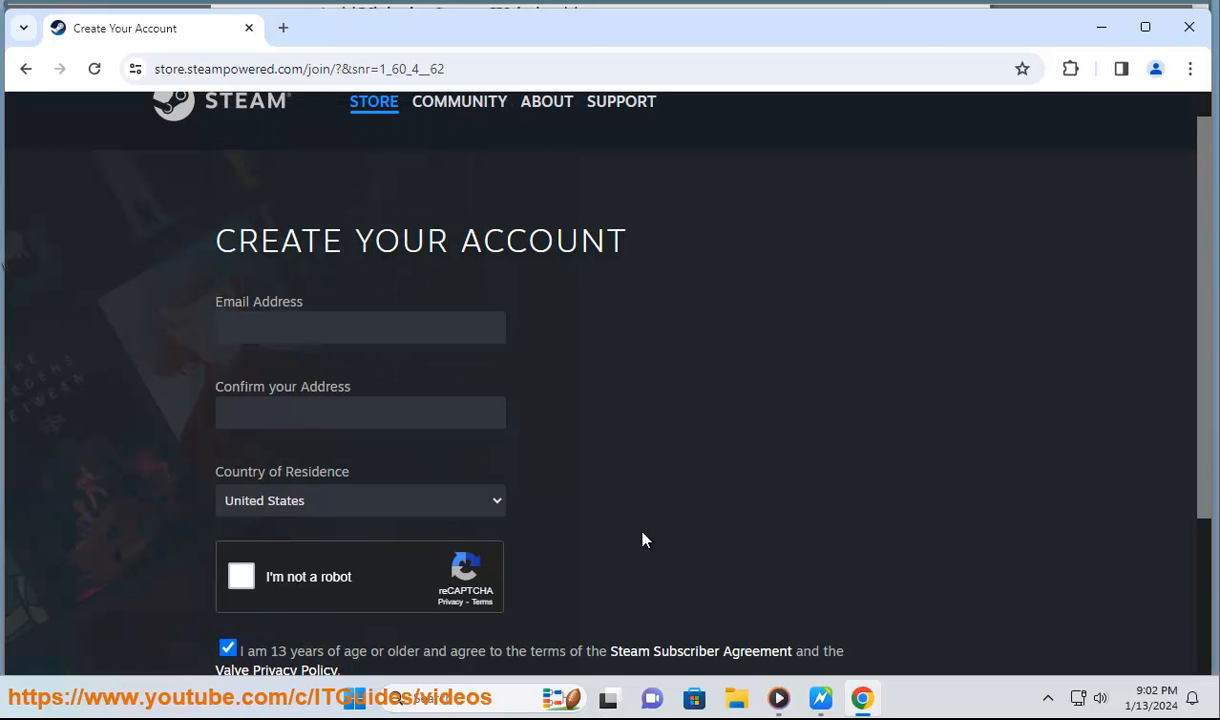
Pass the 'I'm not a robot' check by selecting the three traffic-light photos and verifying
{"action": "left_click", "coordinate": [240, 576]}
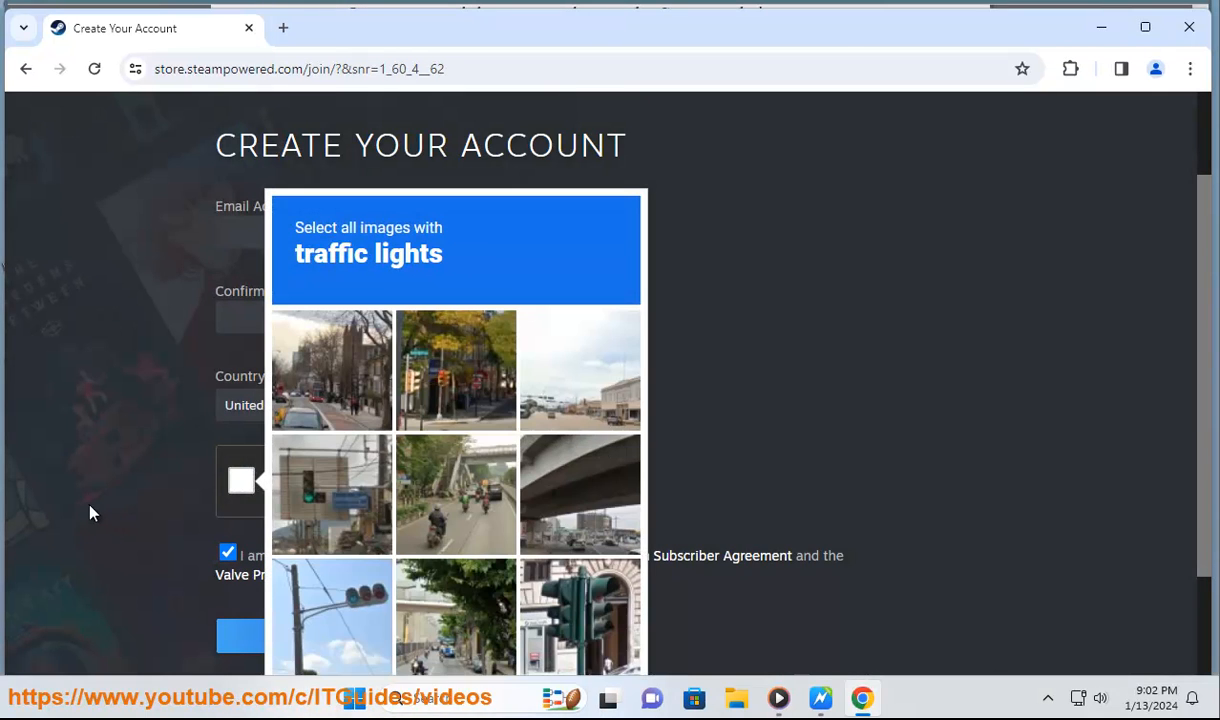
{"action": "left_click", "coordinate": [580, 540]}
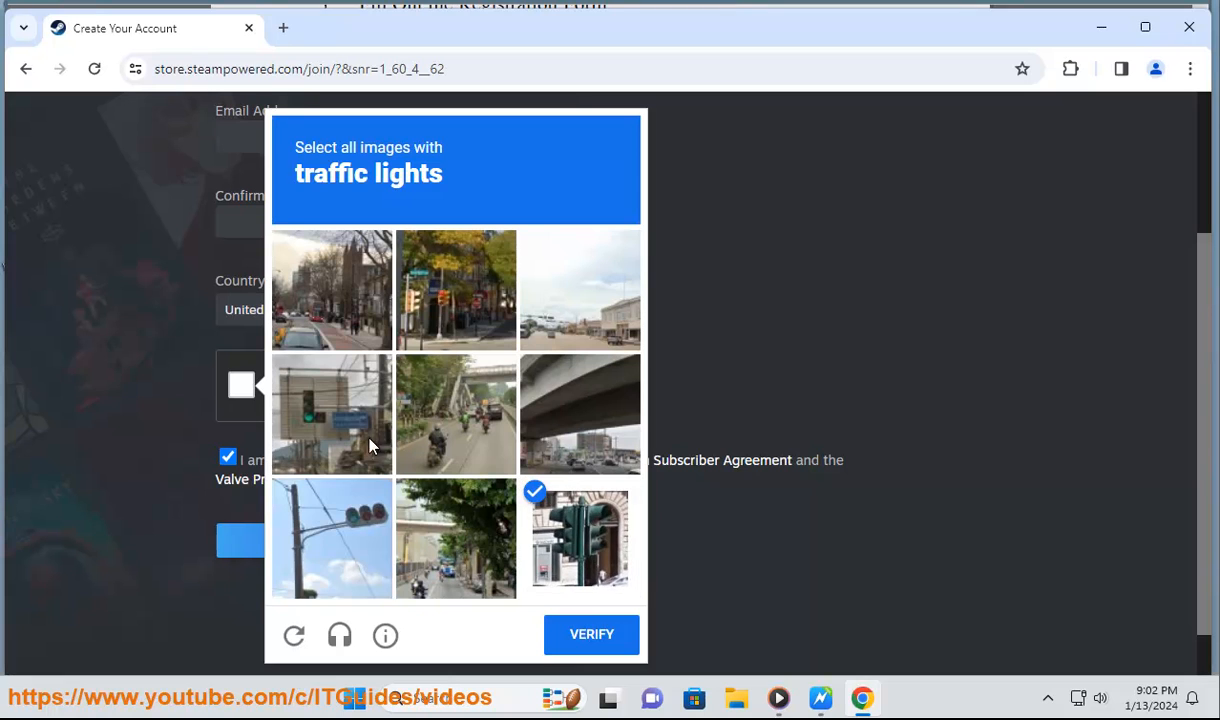
{"action": "left_click", "coordinate": [332, 412]}
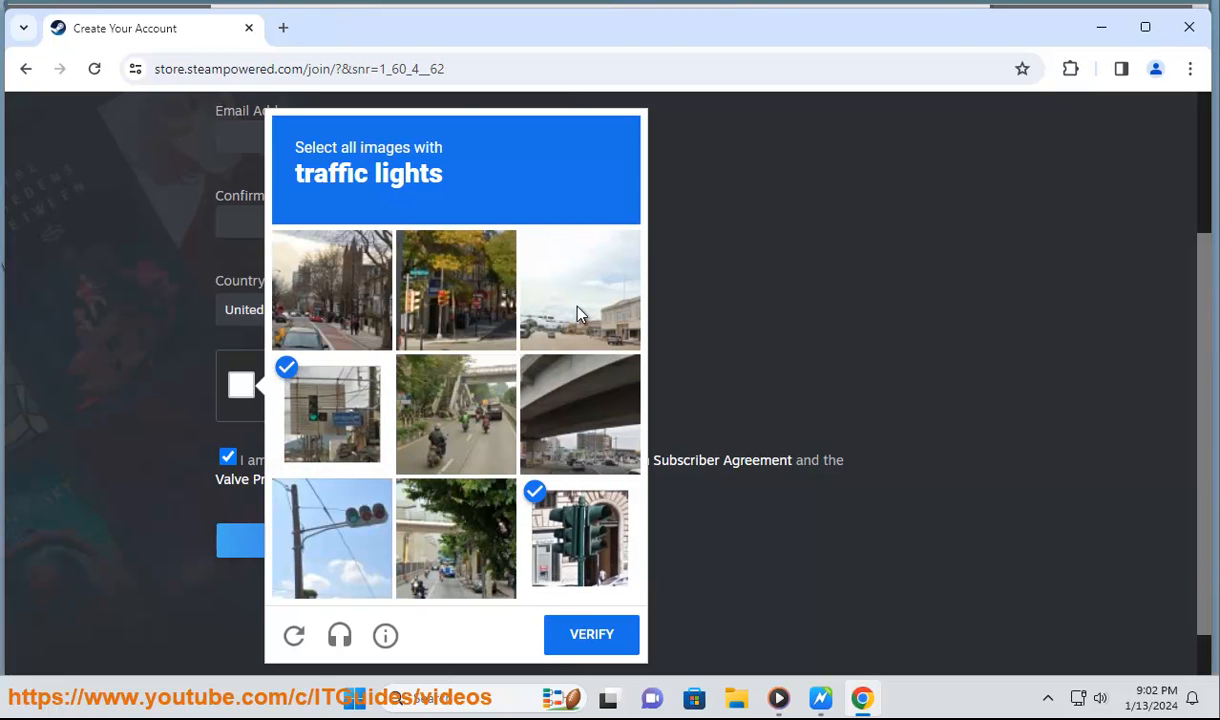
{"action": "left_click", "coordinate": [332, 538]}
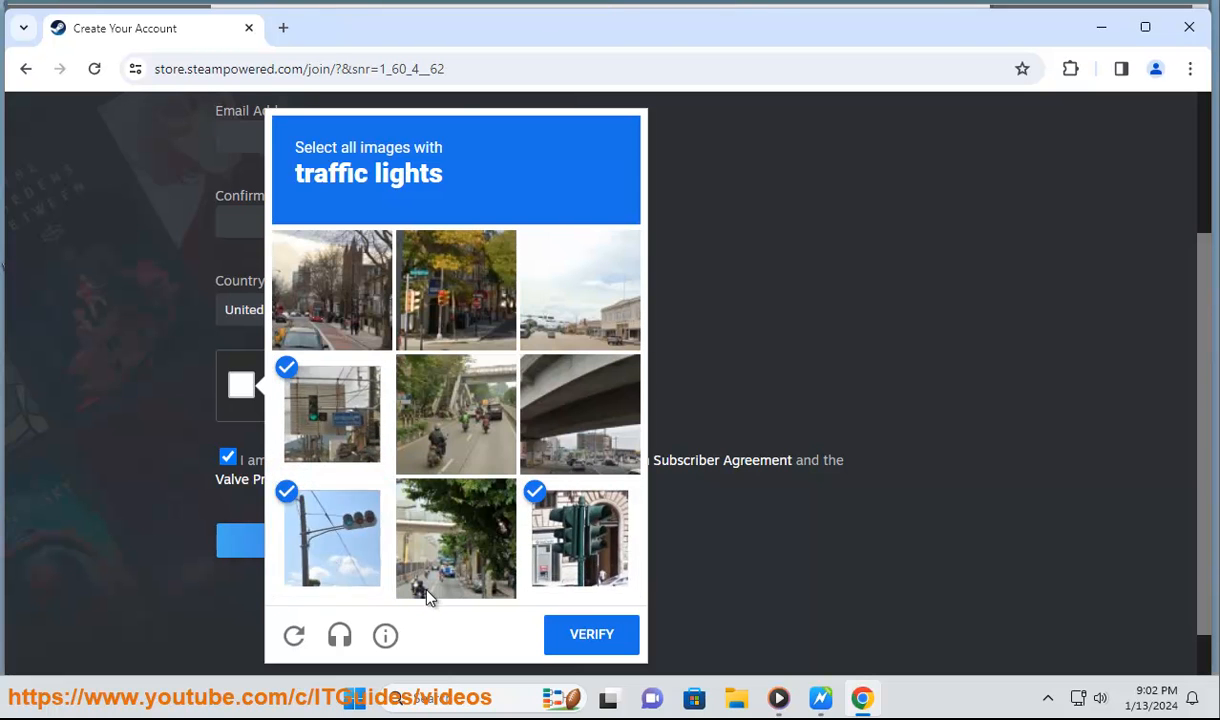
{"action": "left_click", "coordinate": [592, 634]}
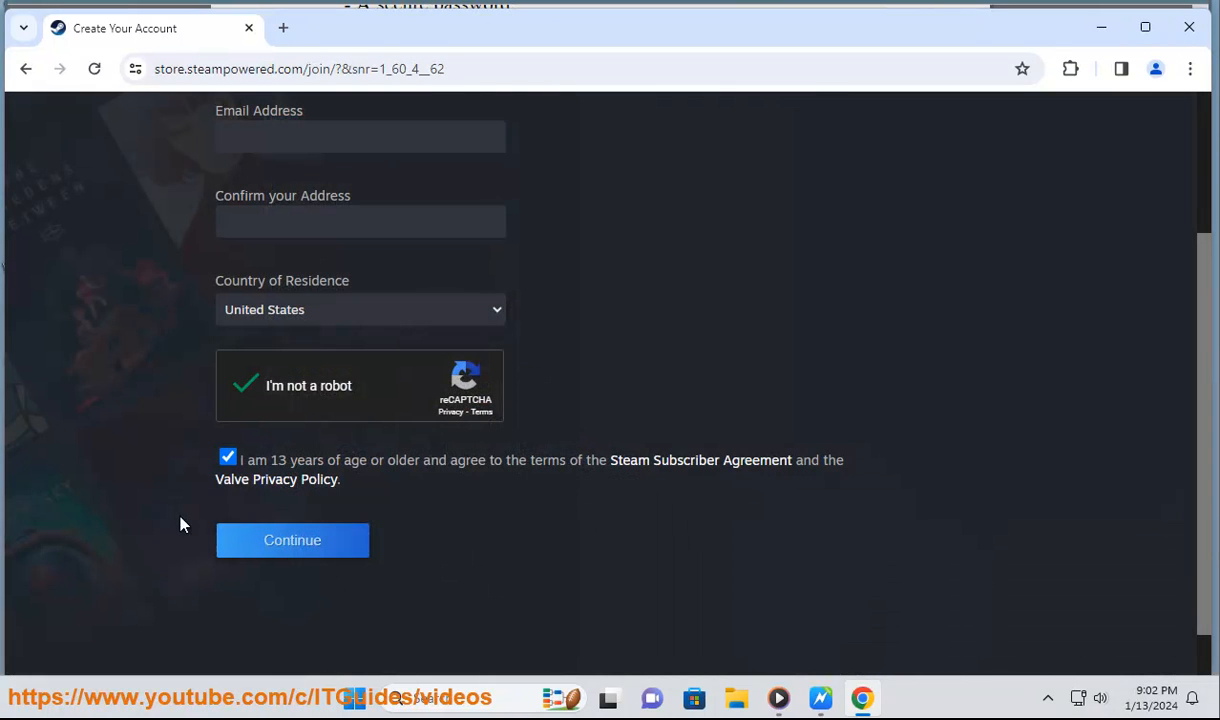
{"action": "scroll", "scroll_direction": "down", "scroll_amount": 3}
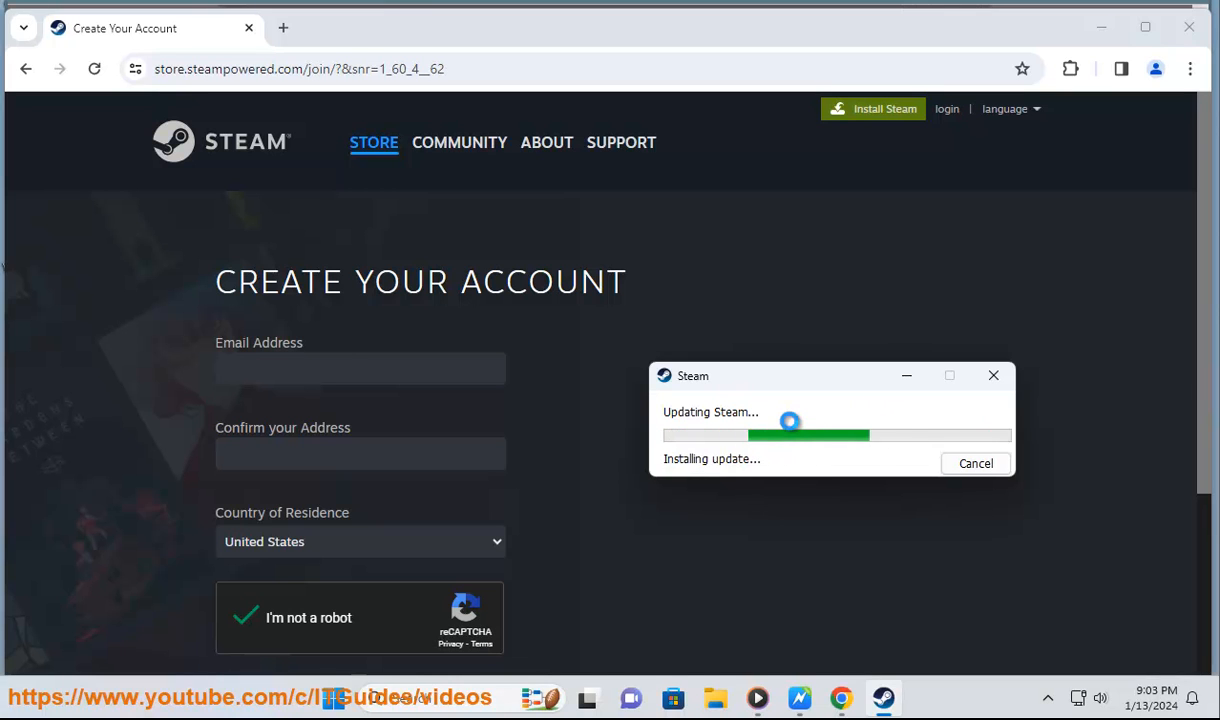
Close the 'Updating Steam' window covering the account form
{"action": "left_click", "coordinate": [992, 376]}
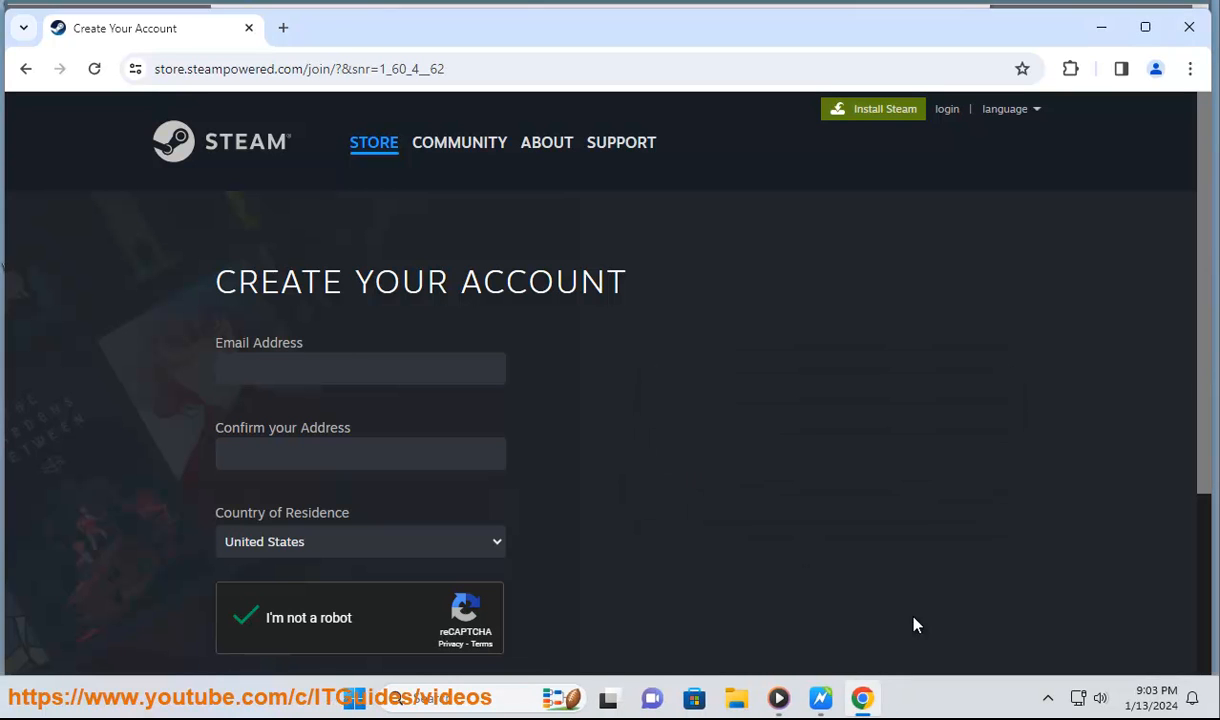
{"action": "left_click", "coordinate": [872, 108]}
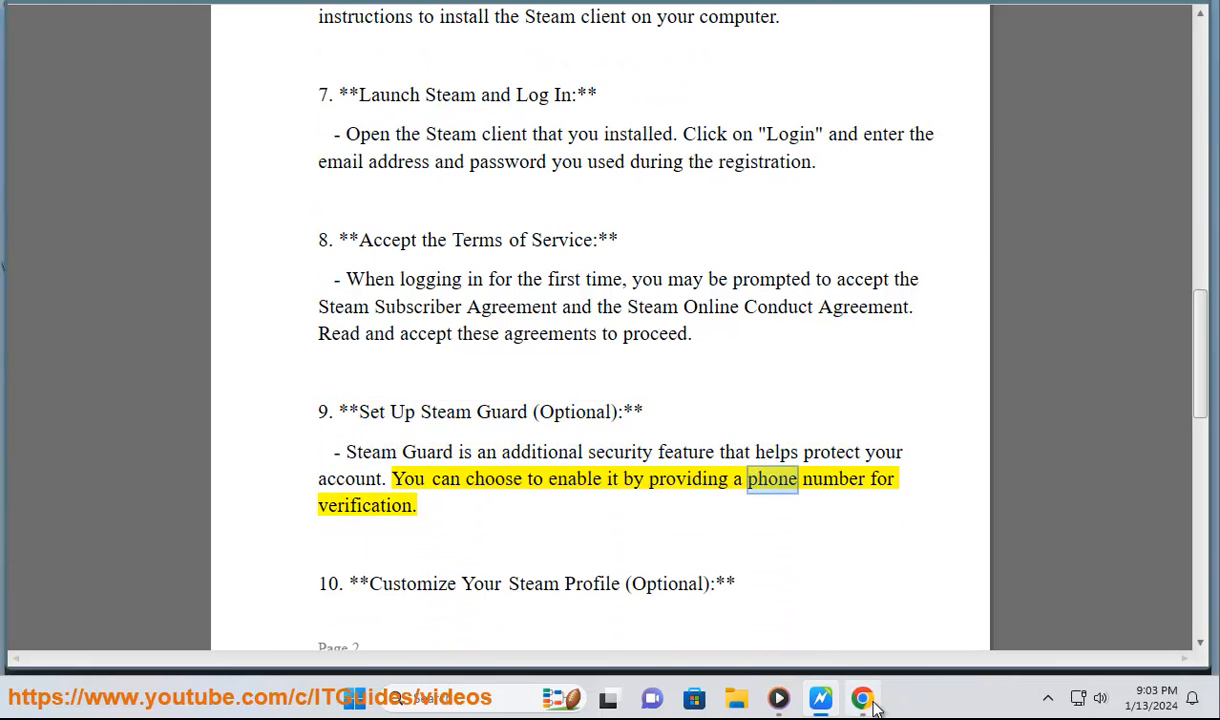
{"action": "left_click", "coordinate": [860, 698]}
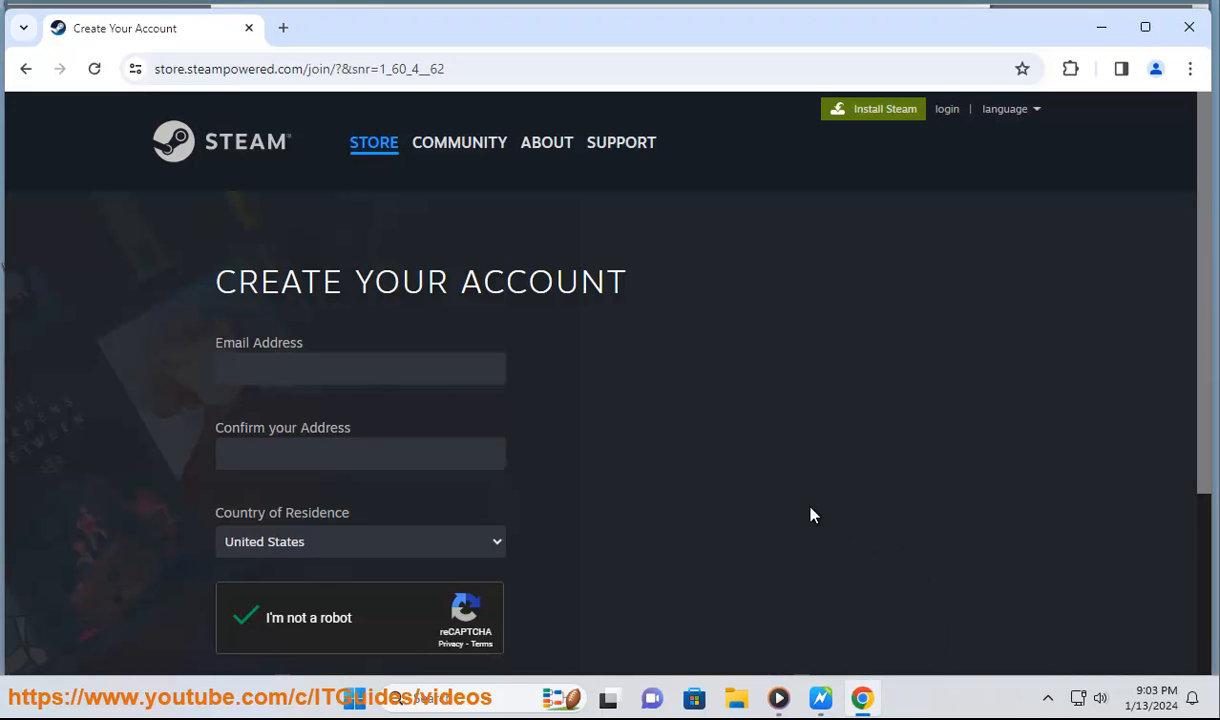
{"action": "mouse_move", "coordinate": [768, 490]}
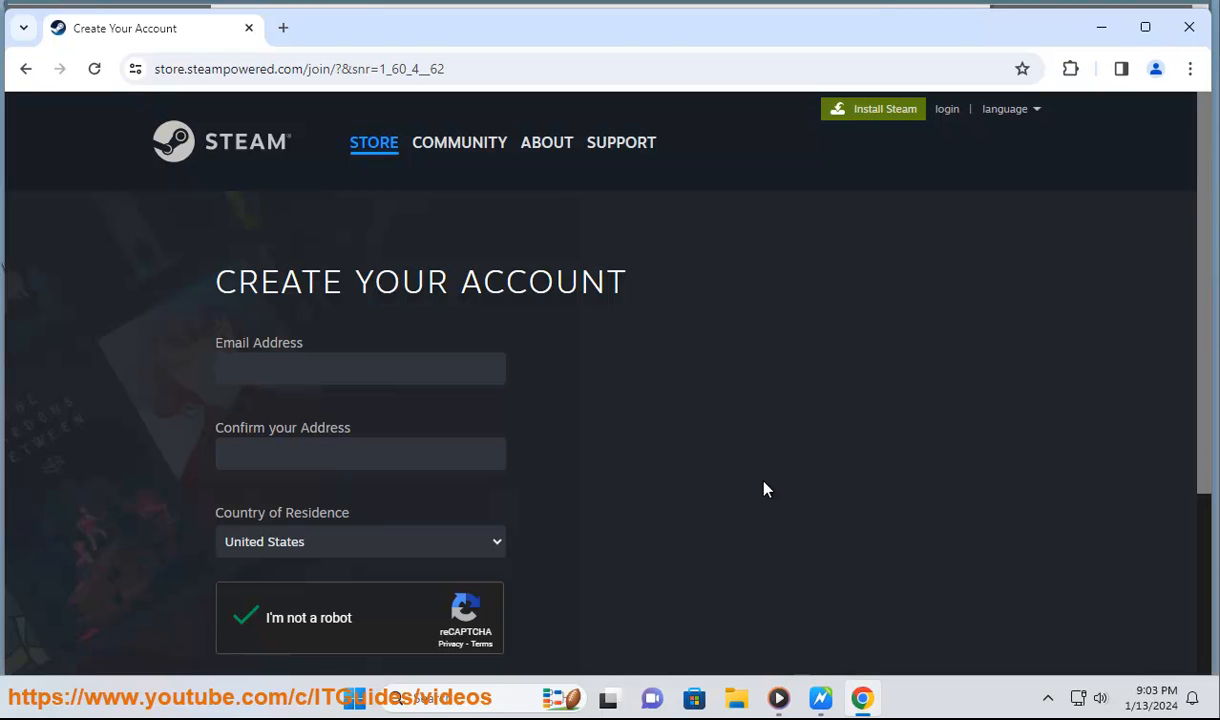